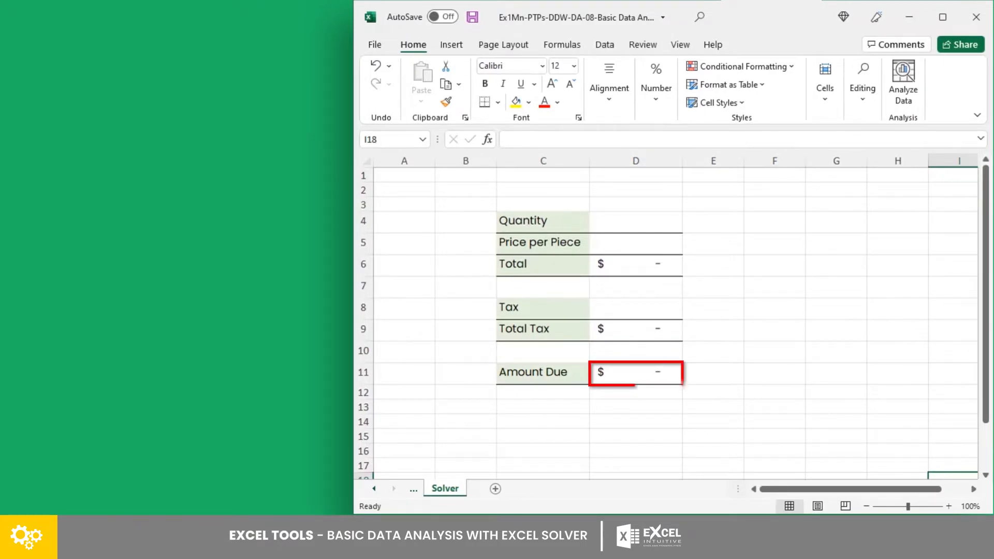
- Enter Quantity 100, Price per Piece 20 and Tax 0.5%, yielding Amount Due $2,010.00 in D11
{"action": "left_click", "coordinate": [635, 328]}
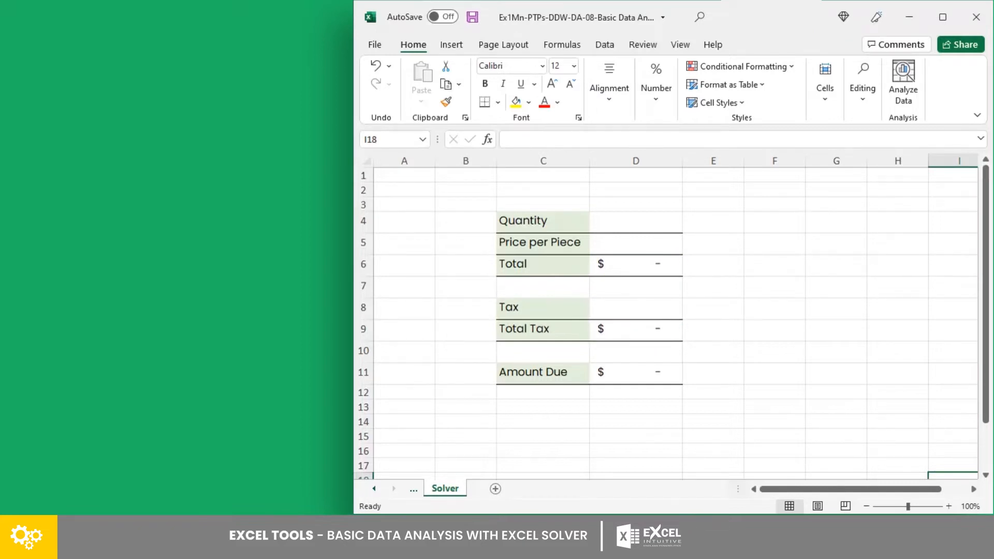
{"action": "left_click", "coordinate": [635, 220]}
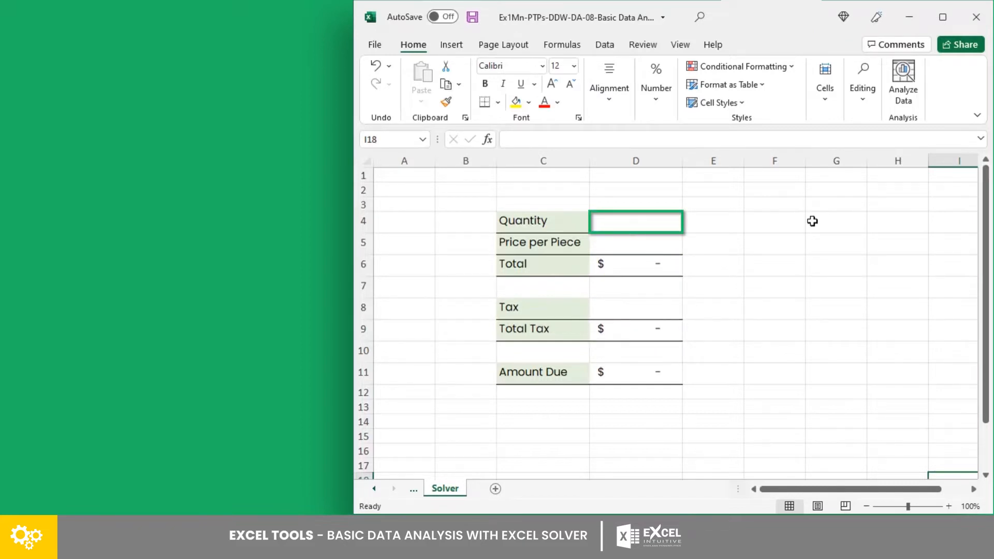
{"action": "type", "text": "100"}
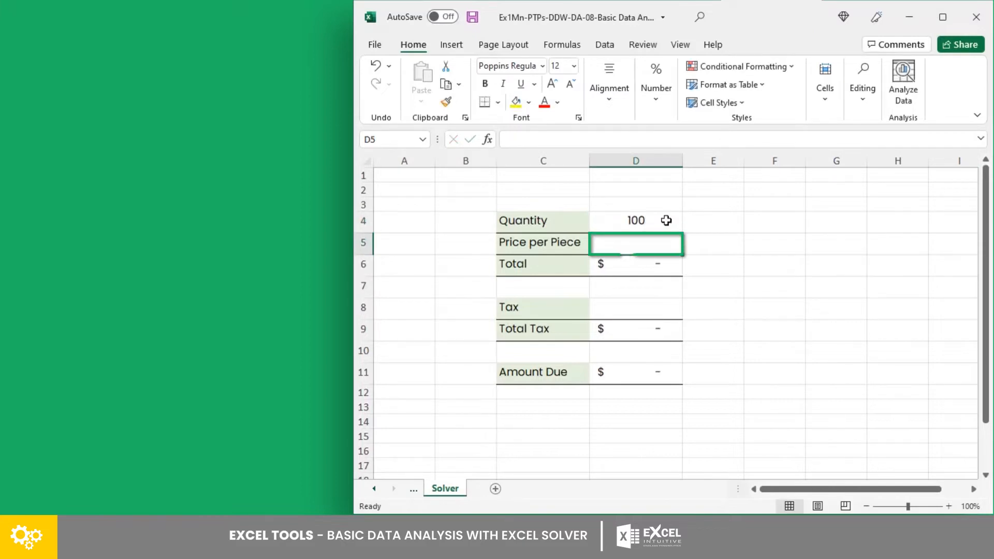
{"action": "type", "text": "20"}
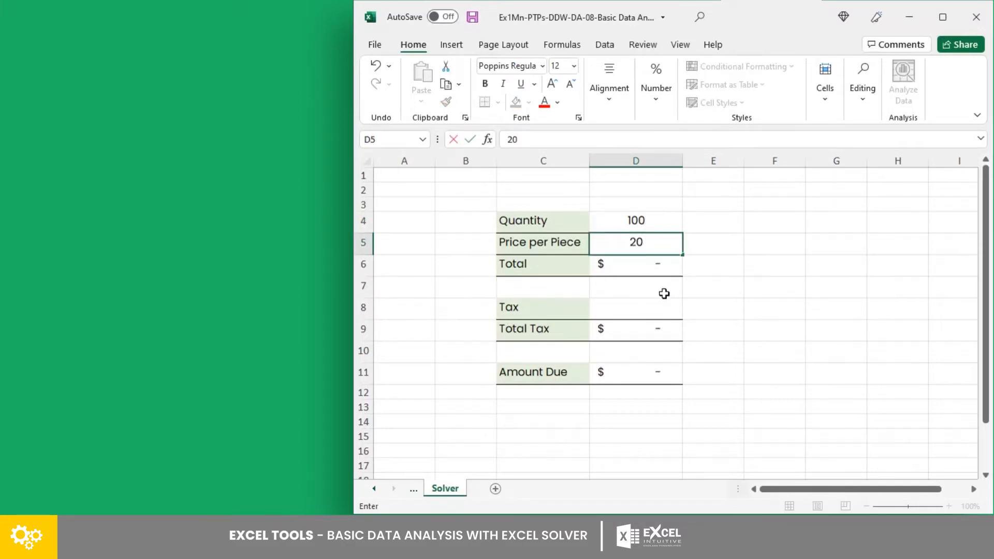
{"action": "left_click", "coordinate": [635, 306]}
{"action": "type", "text": "0.5"}
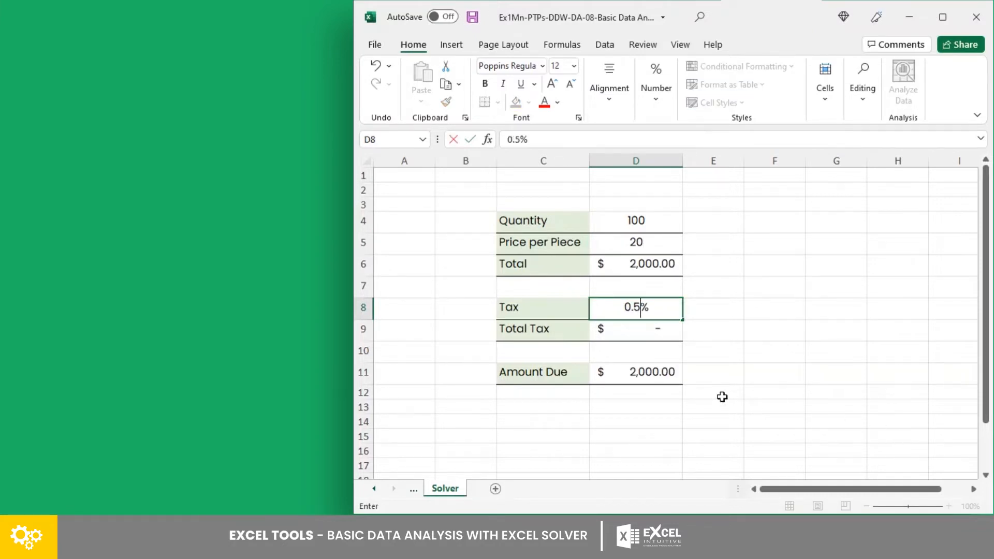
{"action": "key", "text": "enter"}
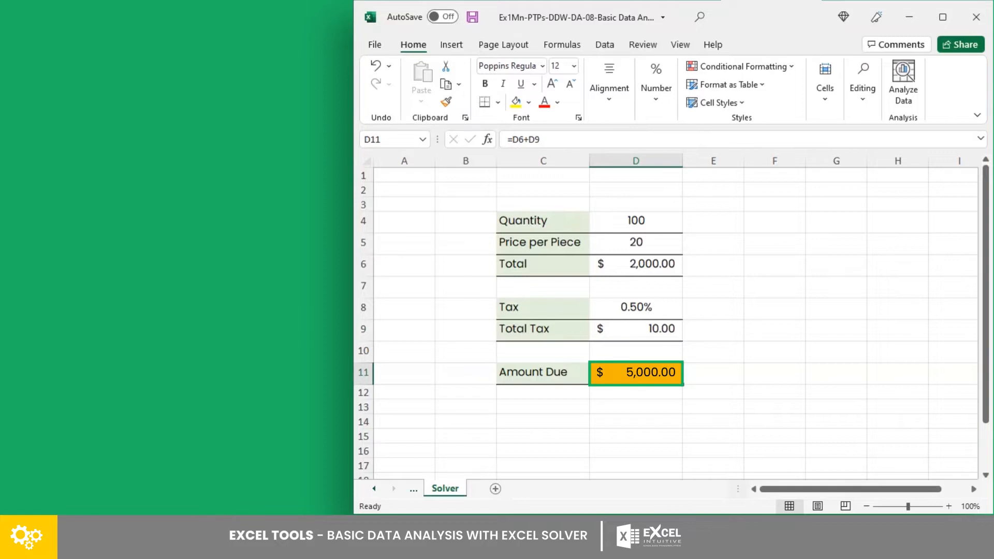
{"action": "left_click", "coordinate": [634, 307]}
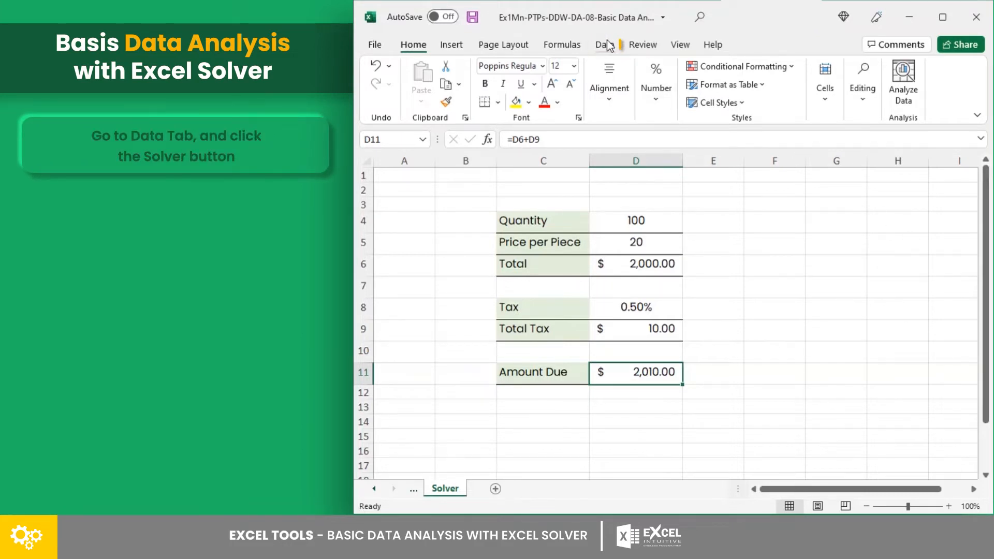
- Switch to the Data ribbon and launch Solver from the Analyze group
{"action": "left_click", "coordinate": [603, 44]}
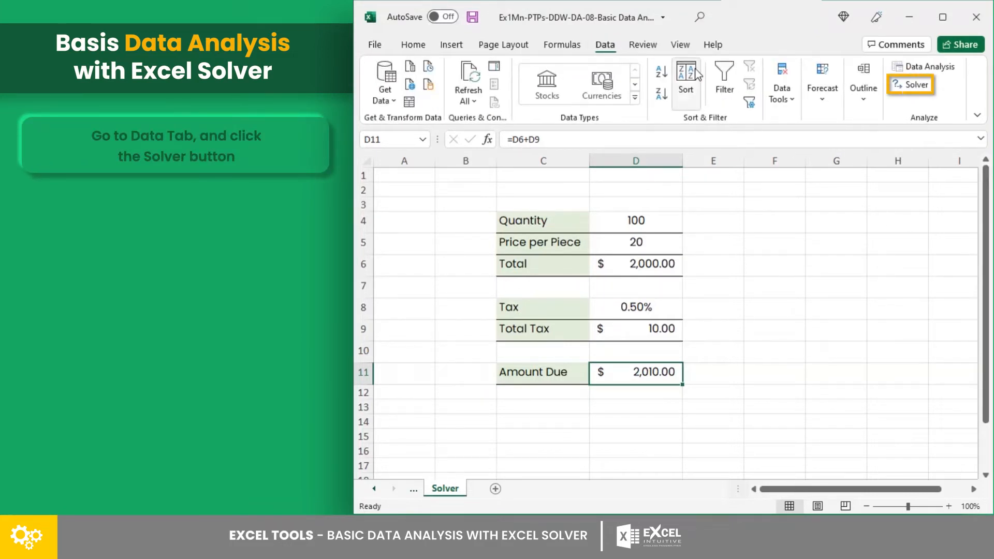
{"action": "left_click", "coordinate": [910, 84]}
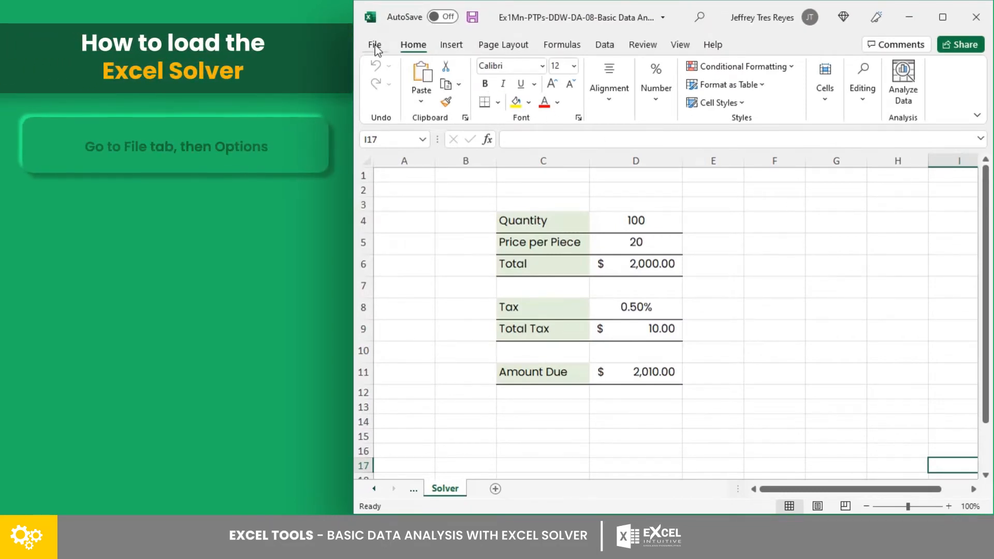
- Enable the Solver Add-in through File > Options > Add-ins > Excel Add-ins
{"action": "left_click", "coordinate": [373, 44]}
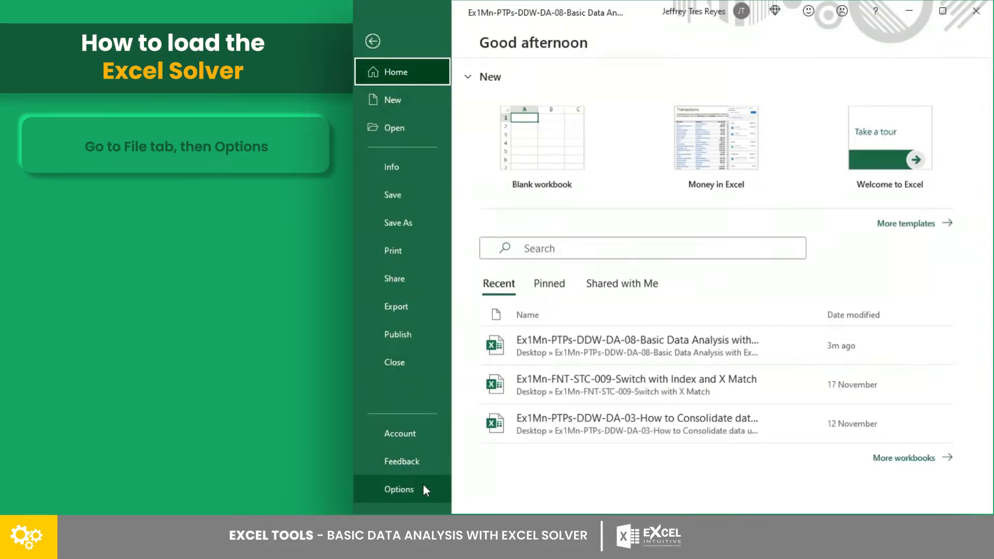
{"action": "left_click", "coordinate": [398, 490]}
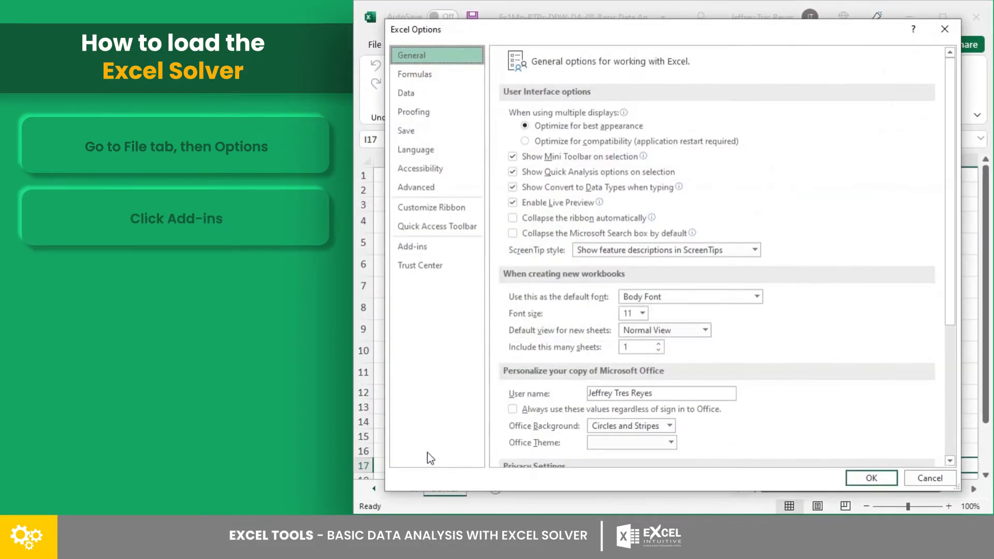
{"action": "left_click", "coordinate": [412, 247]}
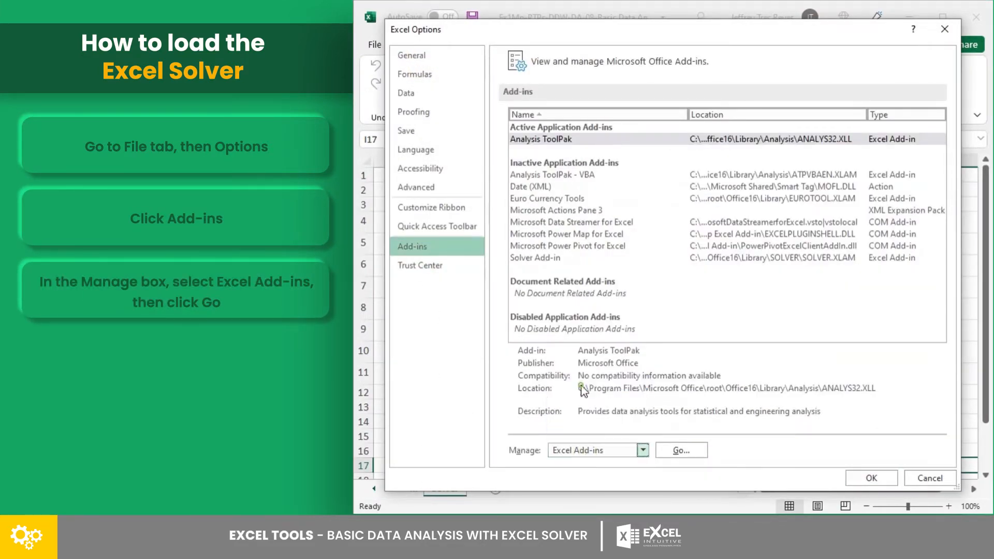
{"action": "left_click", "coordinate": [680, 450]}
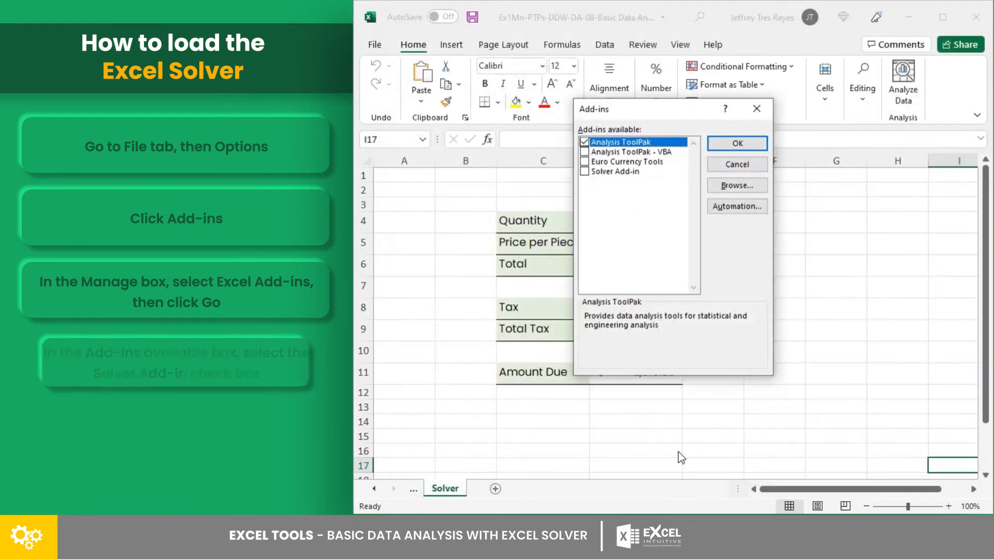
{"action": "left_click", "coordinate": [584, 172]}
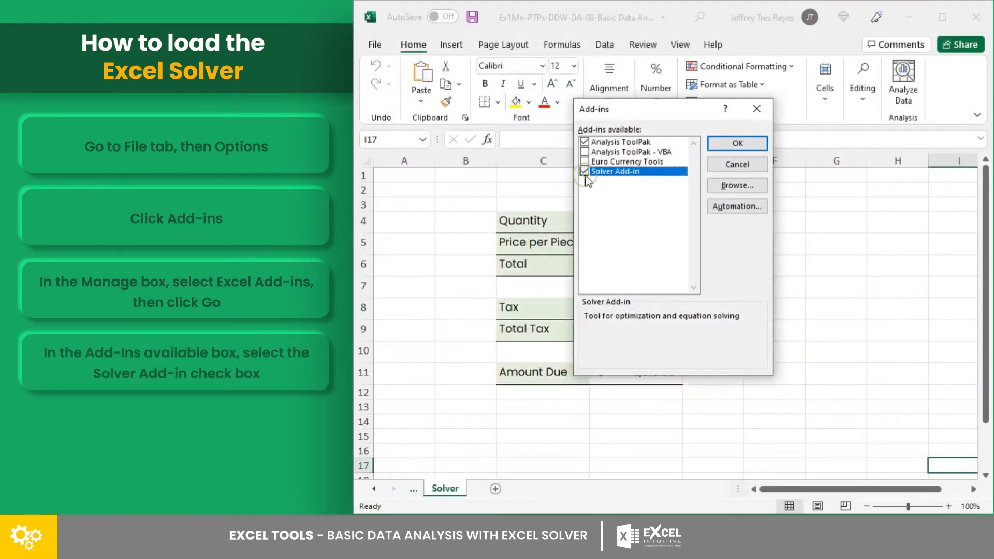
{"action": "left_click", "coordinate": [736, 143]}
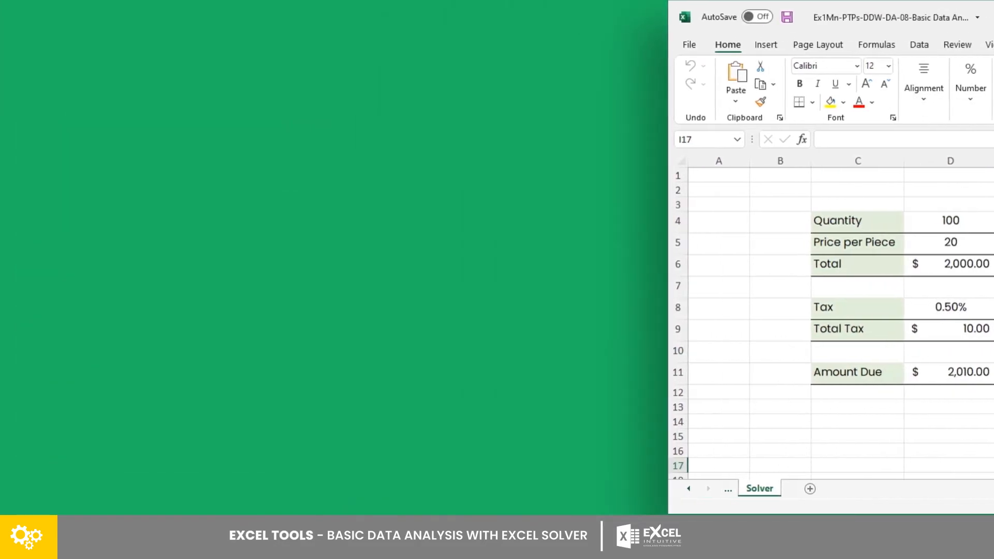
- Run Solver with objective $D$11 = 5000 by changing $D$5, keeping the solution of about 49.75
{"action": "left_click", "coordinate": [915, 84]}
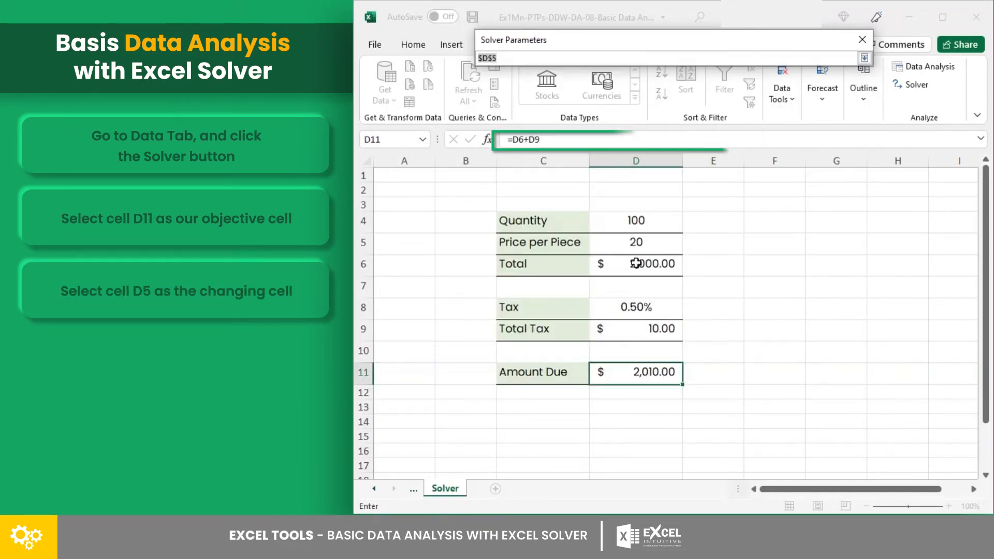
{"action": "left_click", "coordinate": [634, 242]}
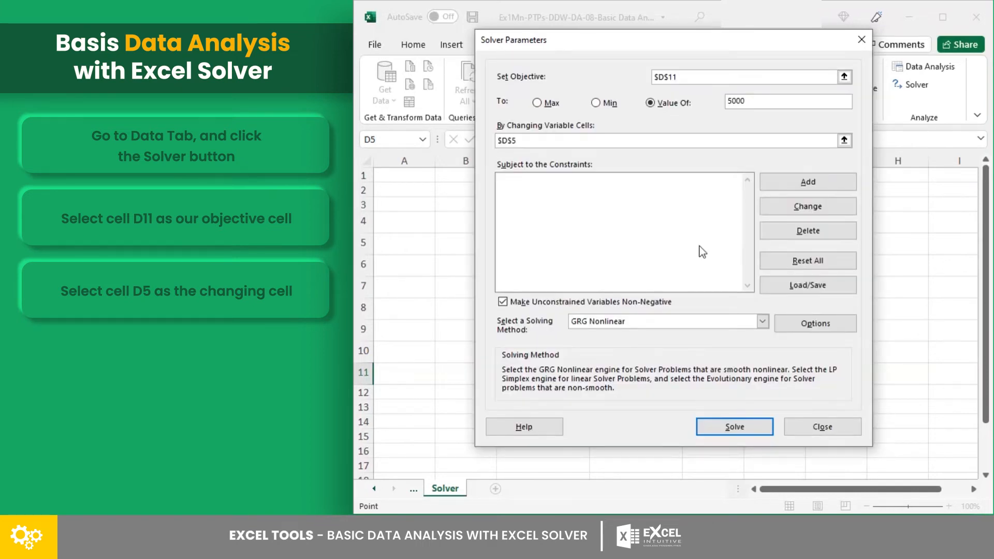
{"action": "left_click", "coordinate": [787, 101]}
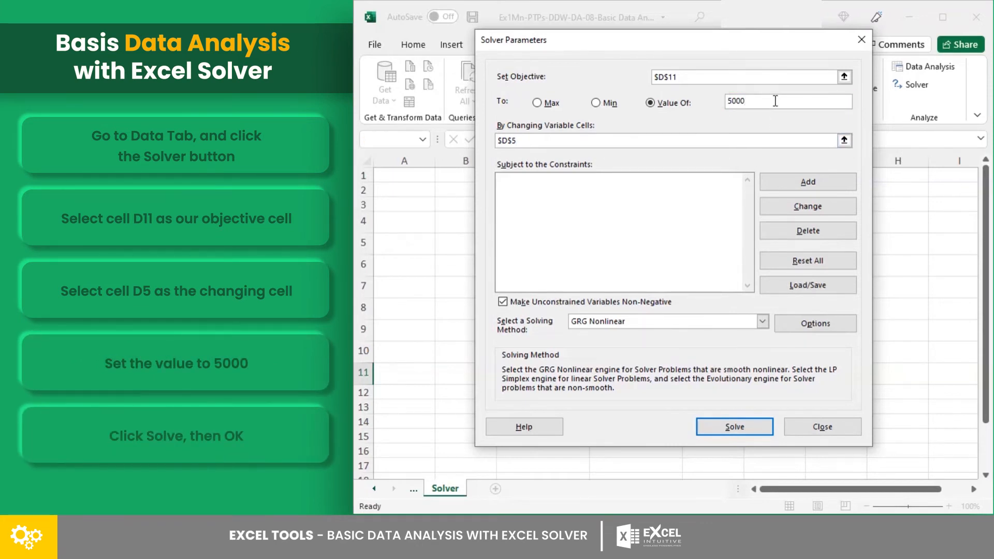
{"action": "left_click", "coordinate": [733, 425]}
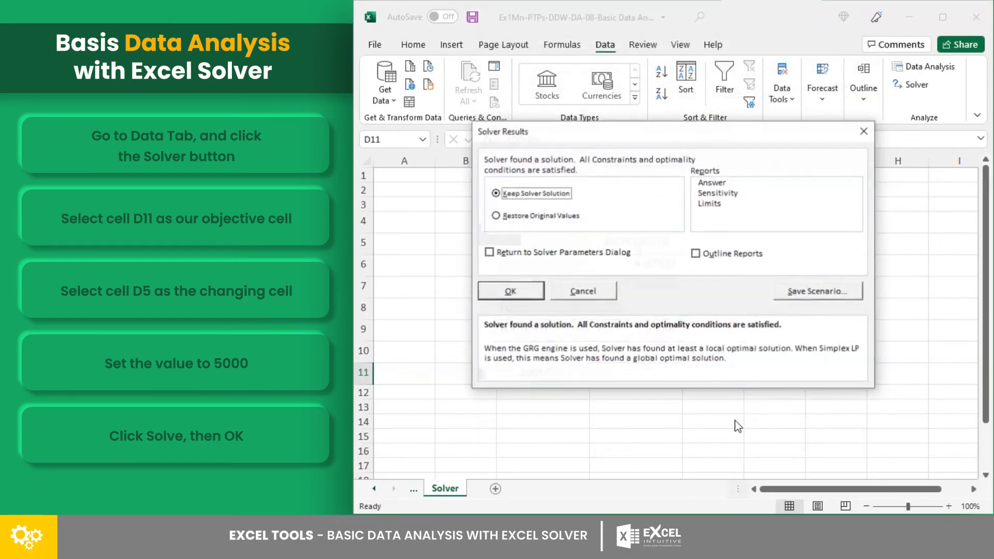
{"action": "left_click", "coordinate": [511, 290]}
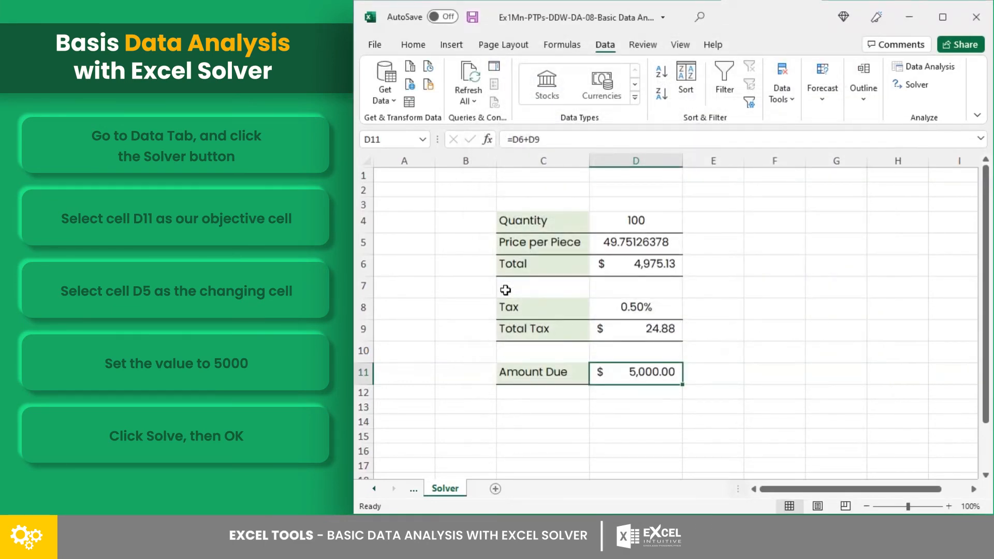